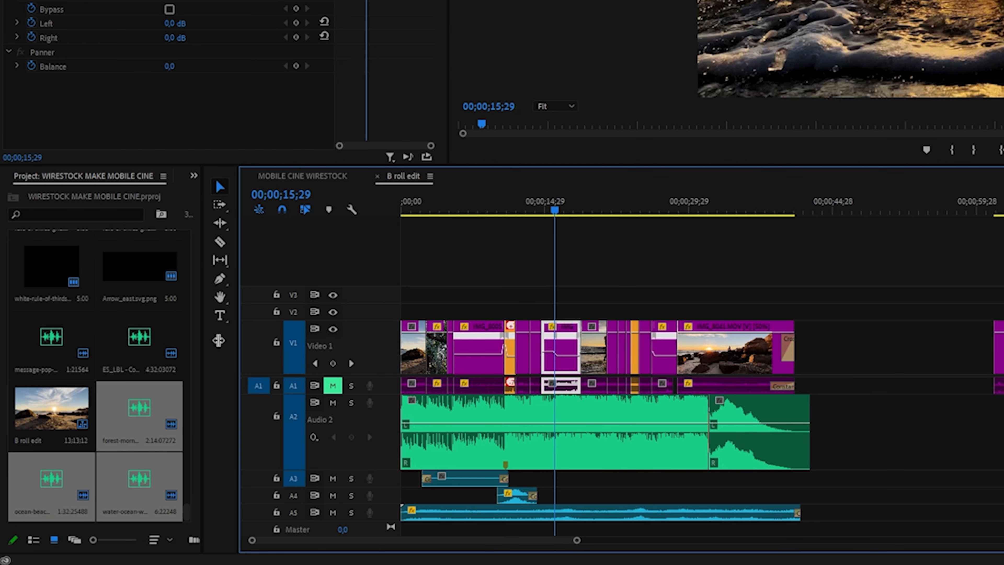
Place a new adjustment layer on track V4 over the beach clips.
{"action": "left_click", "coordinate": [267, 539]}
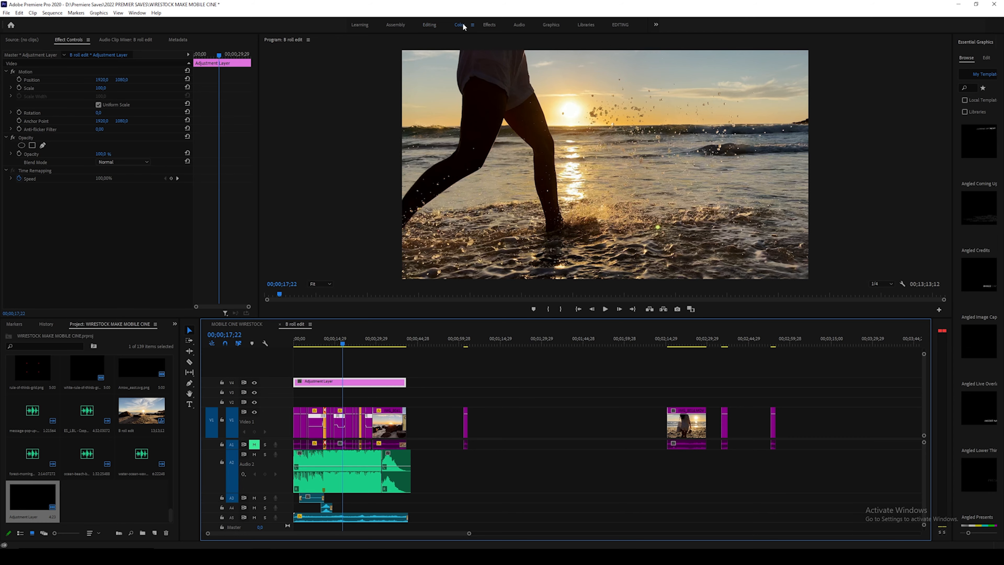
In the Color workspace, grade the layer: Temperature 4.7, Highlights -10.5, Shadows 4.7, Saturation 98.
{"action": "left_click", "coordinate": [459, 24]}
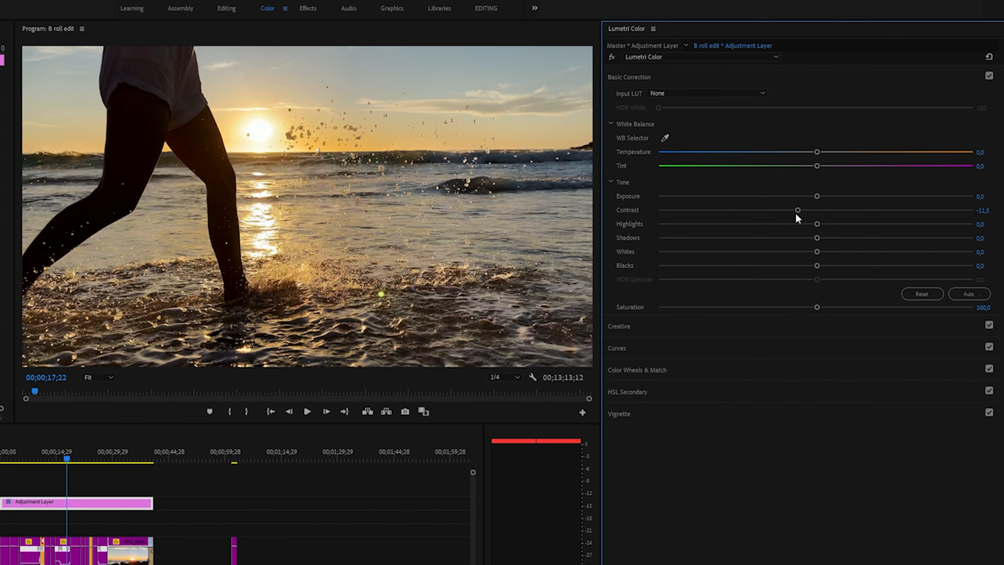
{"action": "mouse_move", "coordinate": [825, 156]}
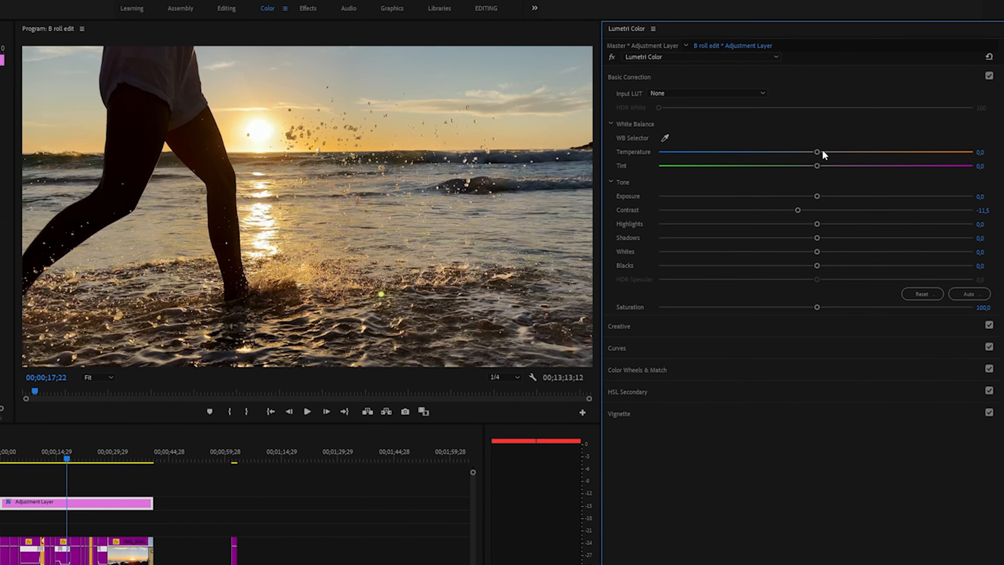
{"action": "left_click_drag", "start_coordinate": [816, 151], "coordinate": [824, 151]}
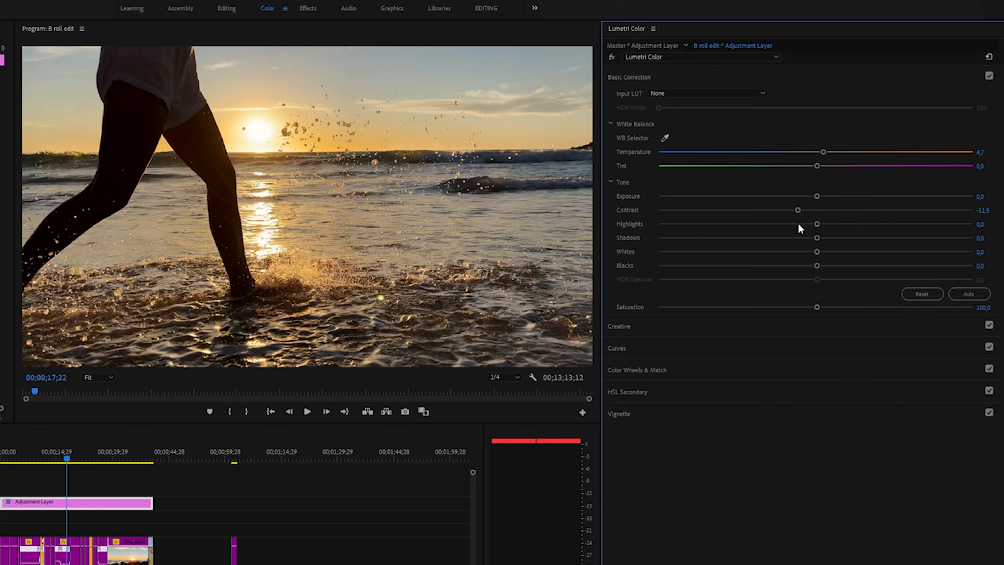
{"action": "left_click_drag", "start_coordinate": [816, 223], "coordinate": [799, 224]}
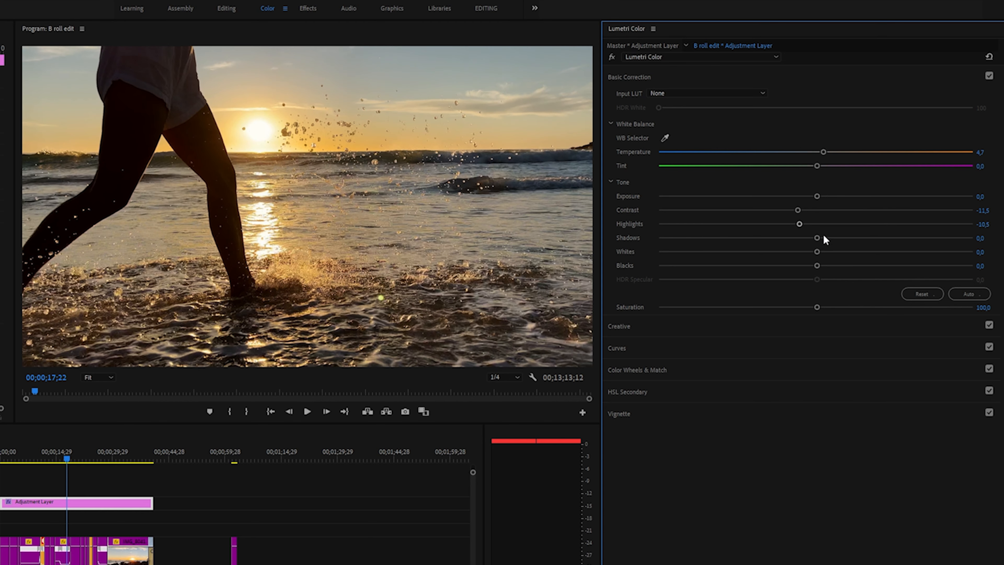
{"action": "left_click_drag", "start_coordinate": [816, 238], "coordinate": [822, 237]}
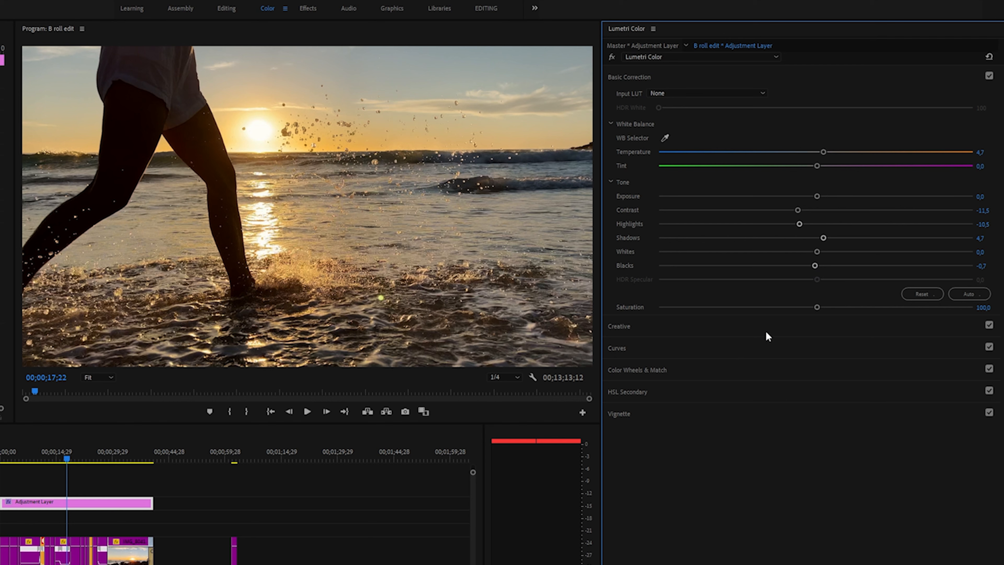
{"action": "left_click_drag", "start_coordinate": [817, 308], "coordinate": [813, 308]}
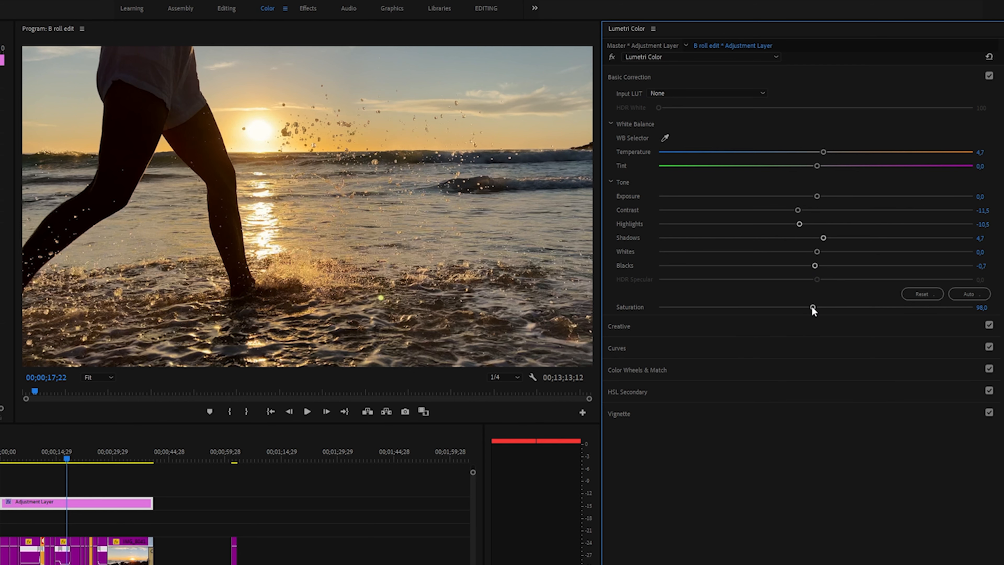
Browse for a creative LUT as the Look, navigating into the LIVE (D:) drive.
{"action": "left_click", "coordinate": [619, 99]}
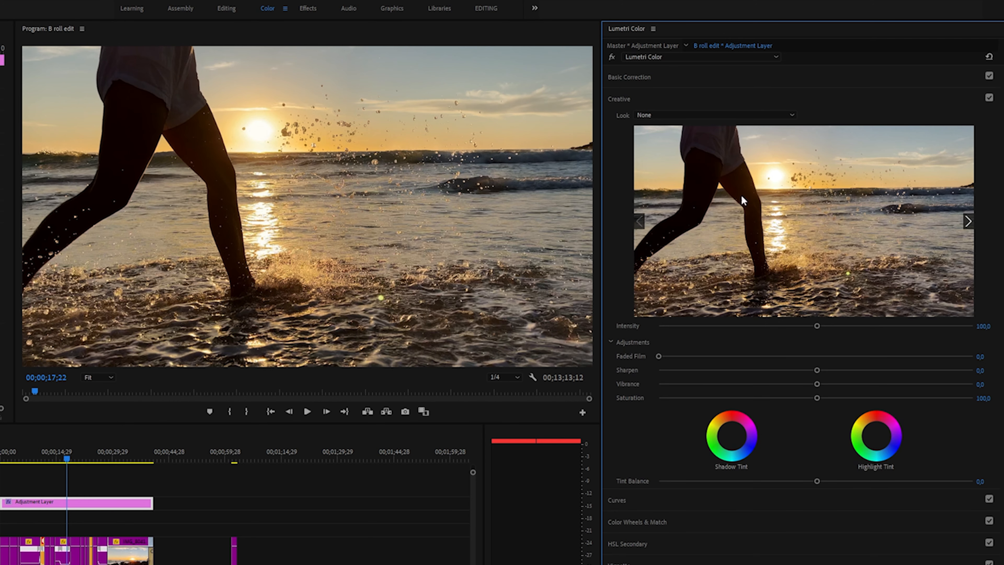
{"action": "left_click", "coordinate": [713, 115]}
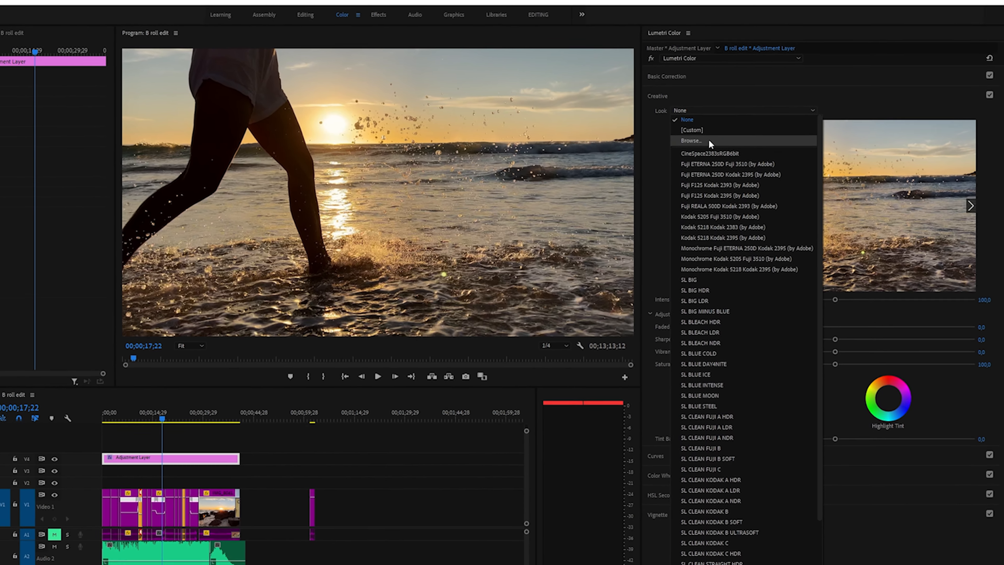
{"action": "left_click", "coordinate": [690, 140]}
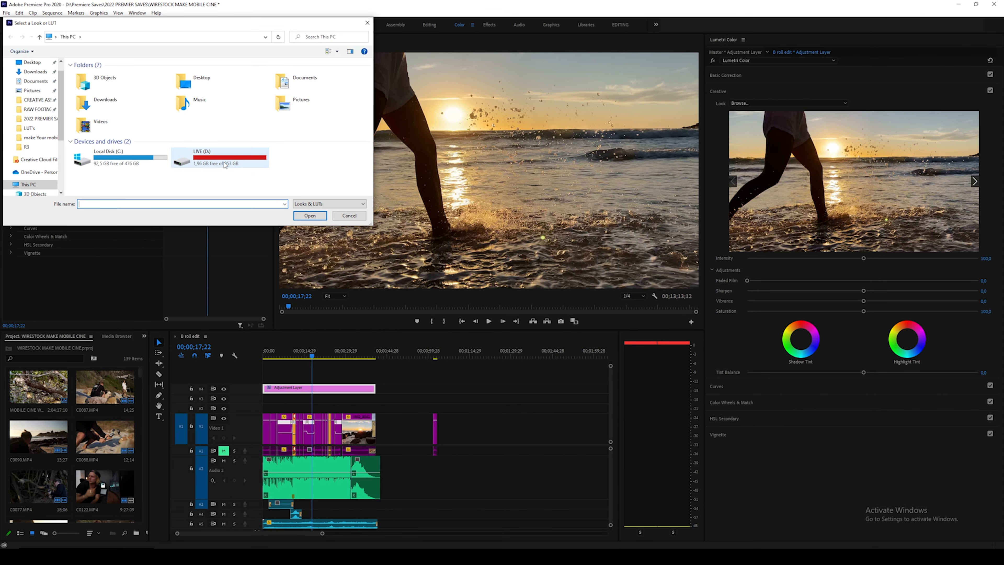
{"action": "double_click", "coordinate": [217, 157]}
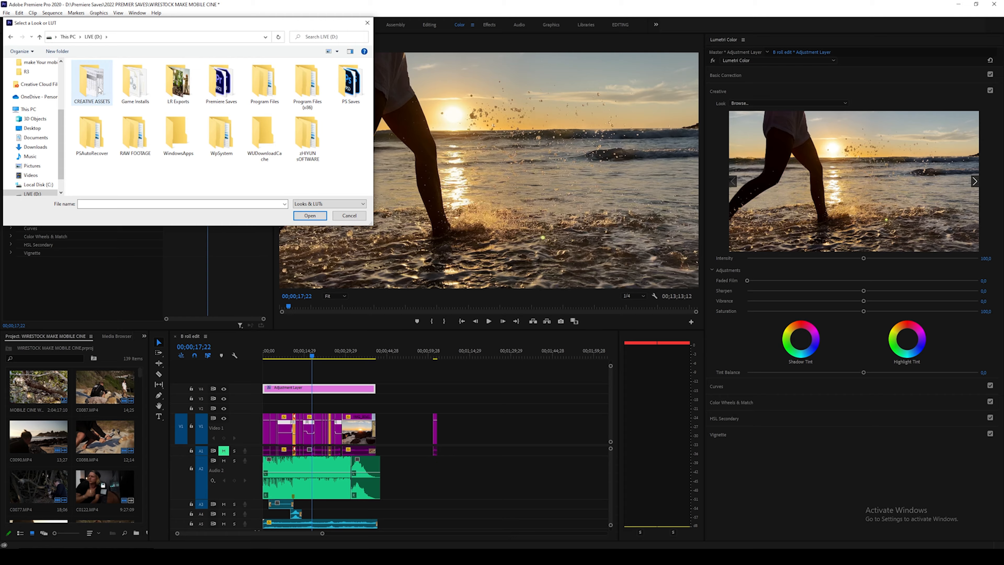